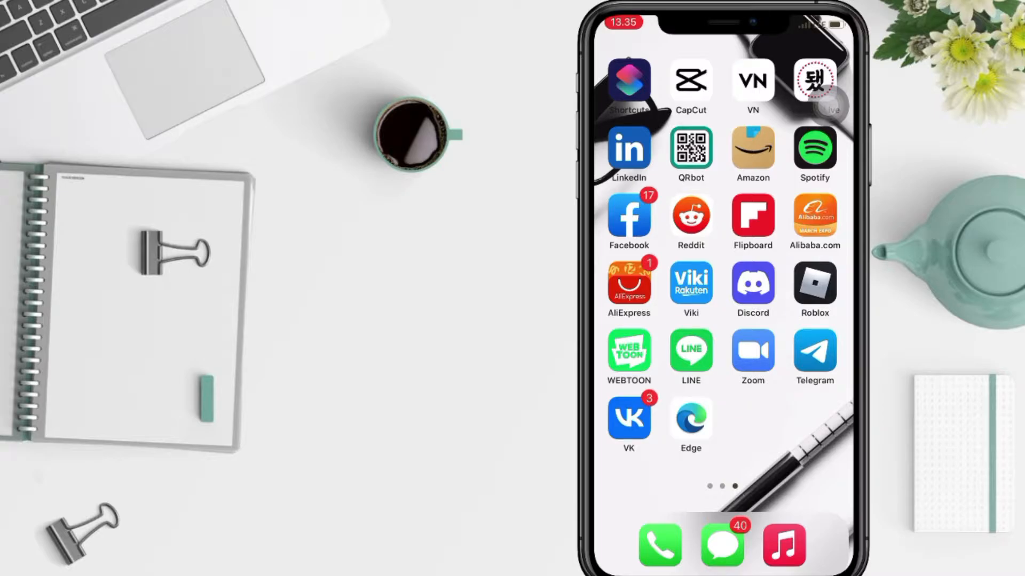
# Launch Settings from its icon on the Home Screen
pyautogui.hscroll(-3)
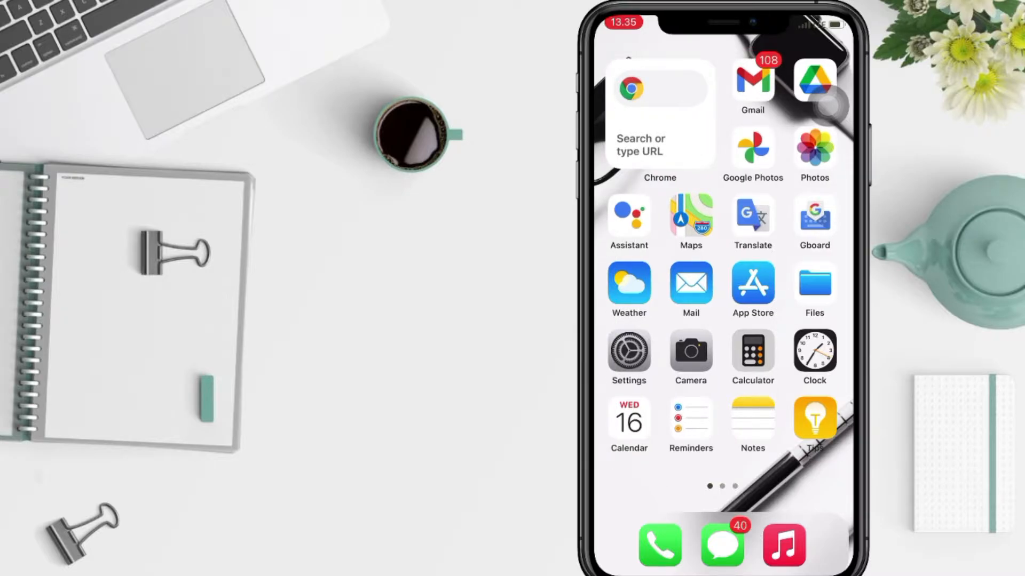
pyautogui.hscroll(3)
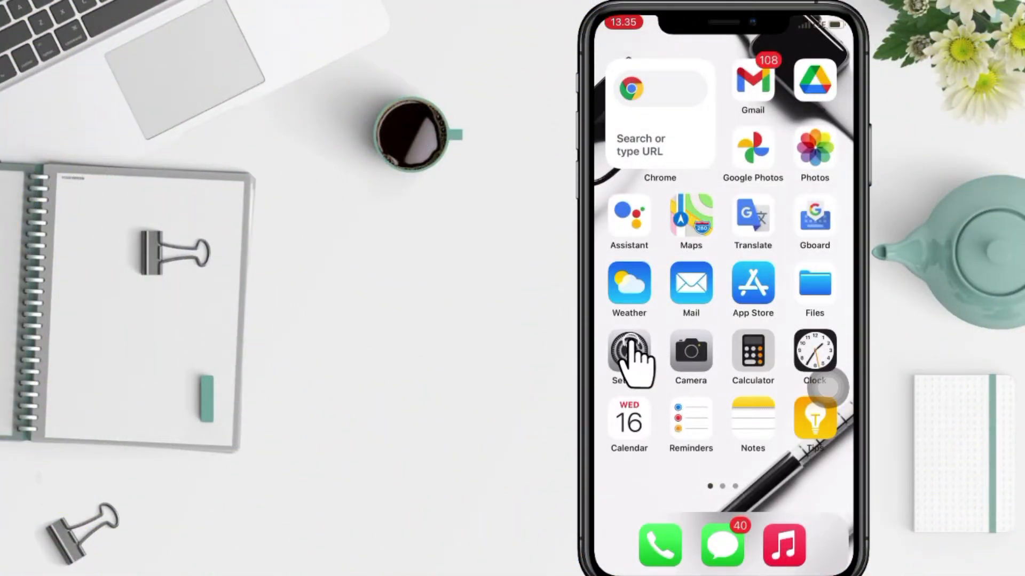
pyautogui.click(629, 355)
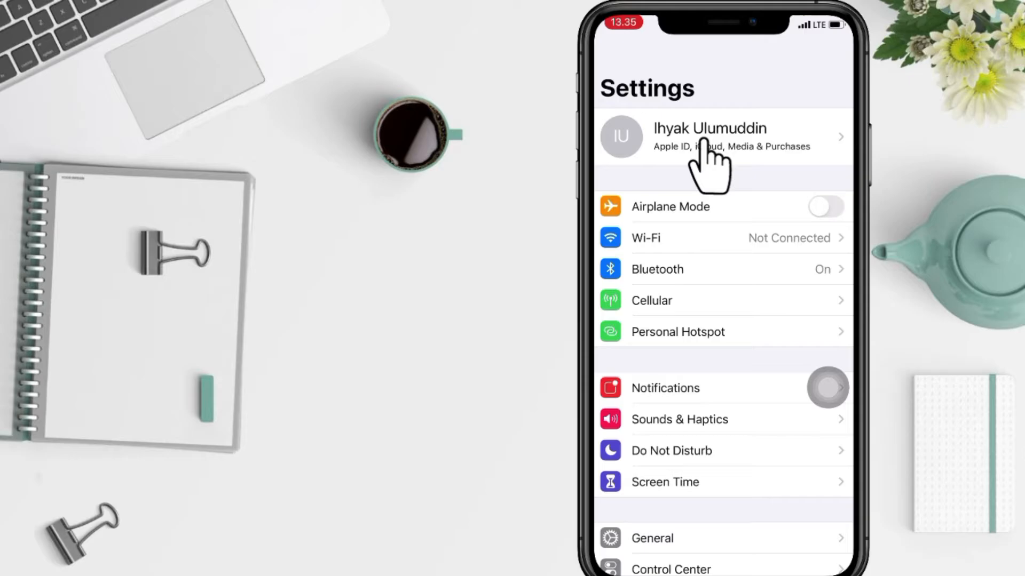
# Go into the Apple ID account page from the name banner at the top
pyautogui.click(720, 137)
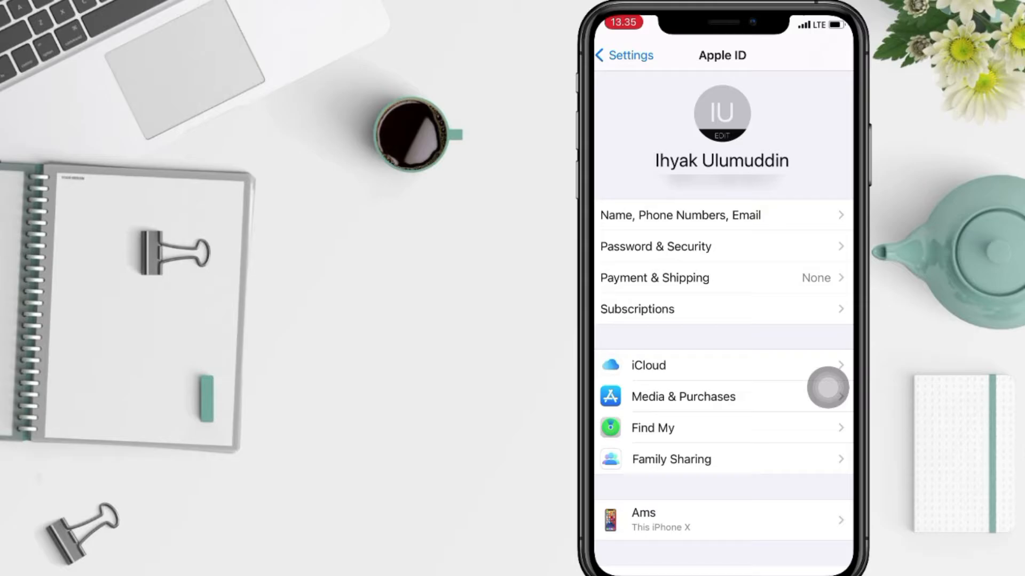
pyautogui.scroll(-3)
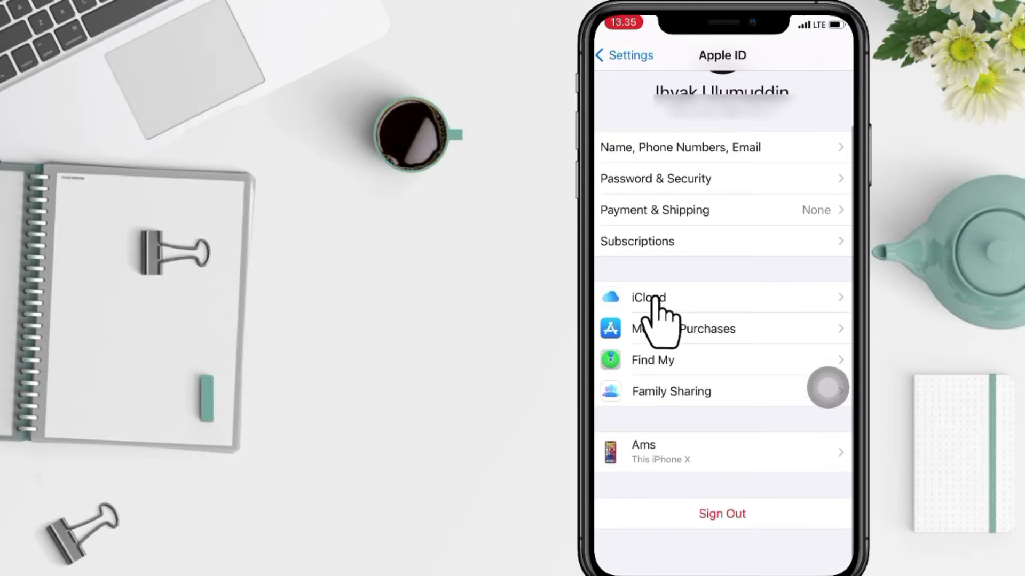
# In iCloud settings, switch the Game Center toggle on under Apps Using iCloud
pyautogui.click(649, 298)
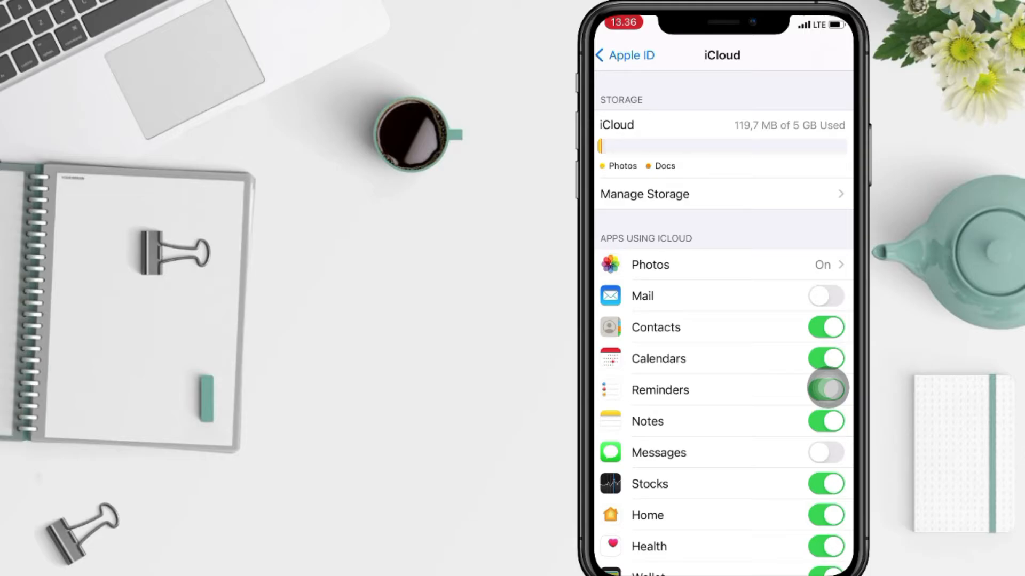
pyautogui.scroll(-3)
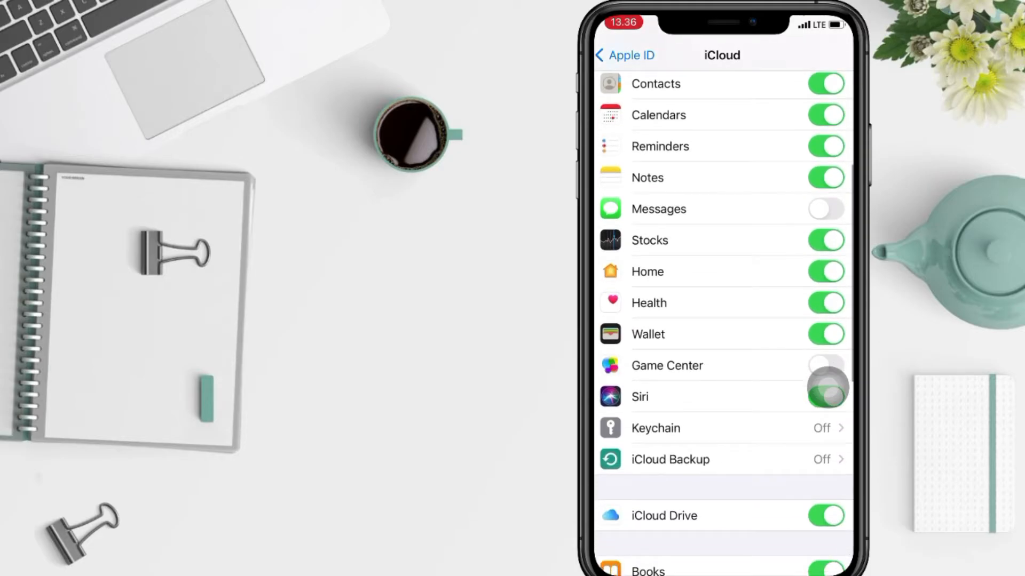
pyautogui.scroll(-3)
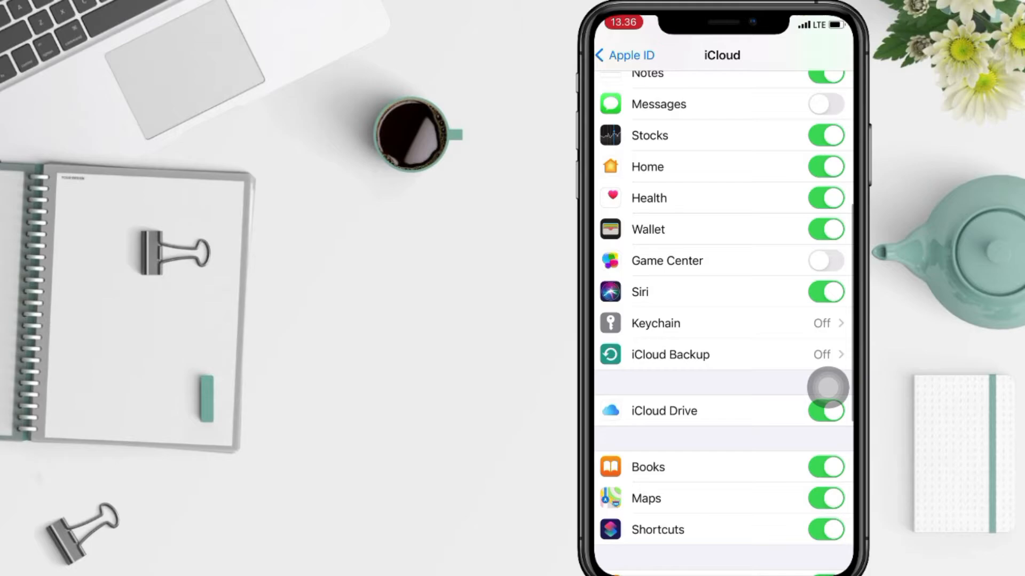
pyautogui.scroll(-3)
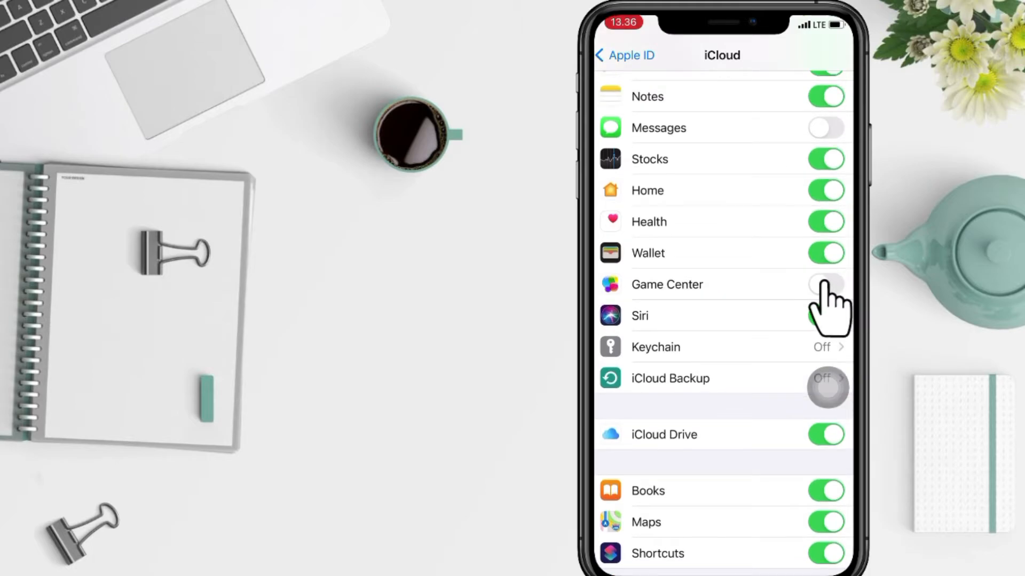
pyautogui.click(826, 285)
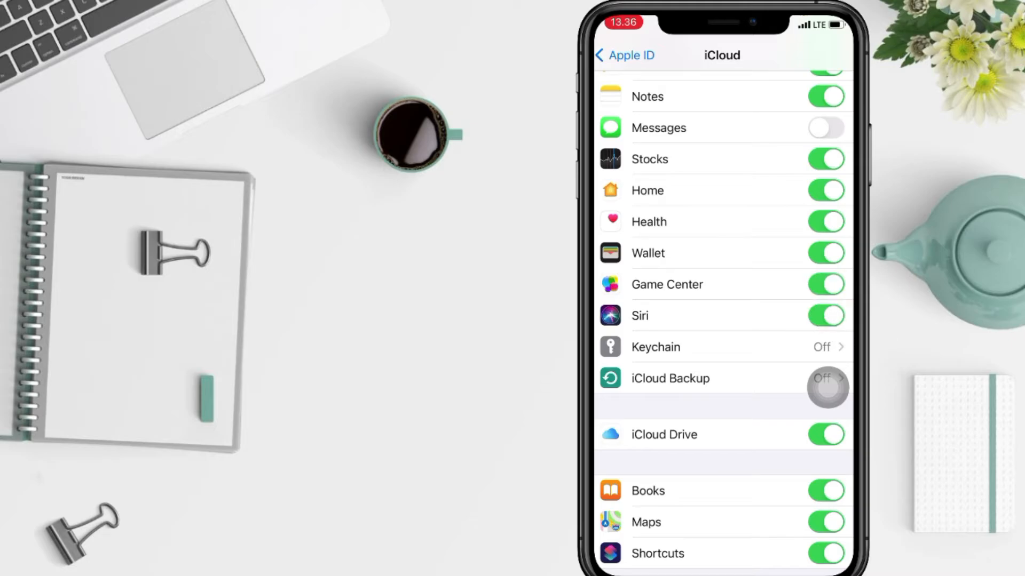
# Leave the iCloud page and go back to the main Settings list
pyautogui.scroll(-3)
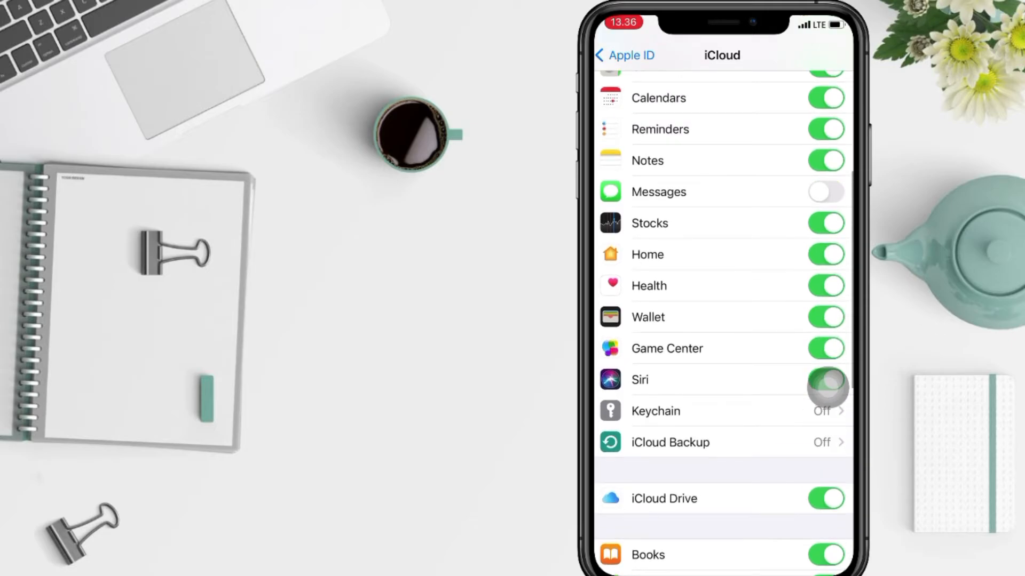
pyautogui.scroll(-3)
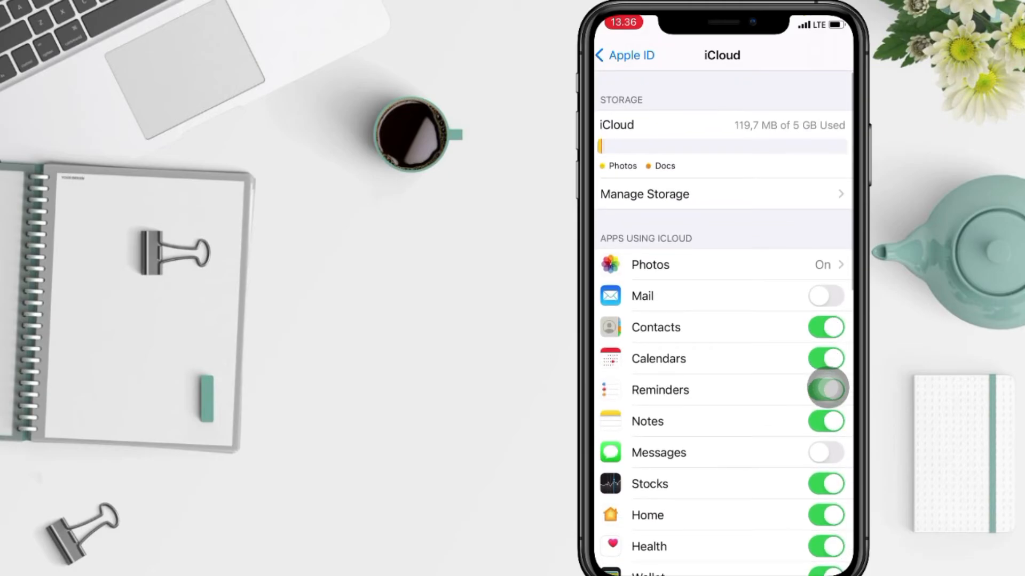
pyautogui.click(621, 56)
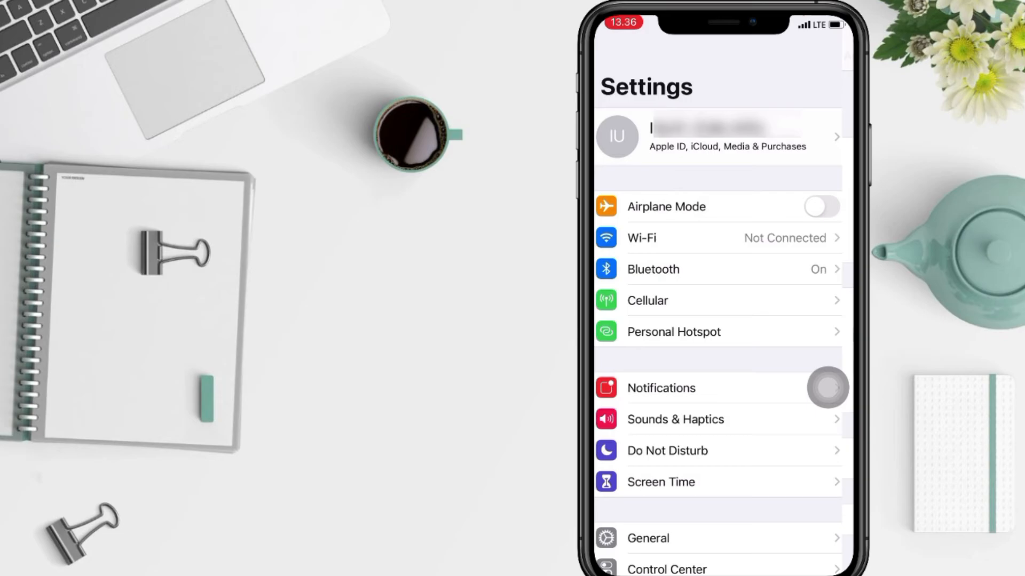